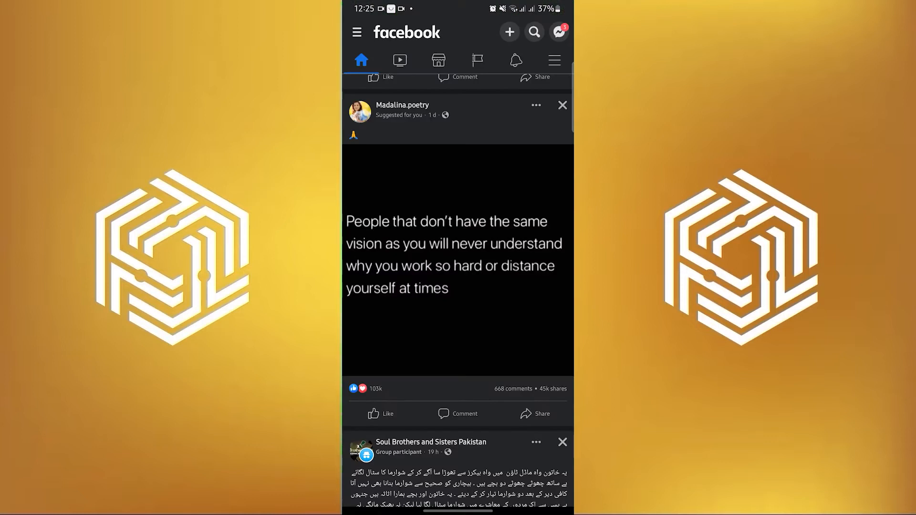
Navigate from the news feed menu to Settings' Account ownership and control page
left_click(553, 59)
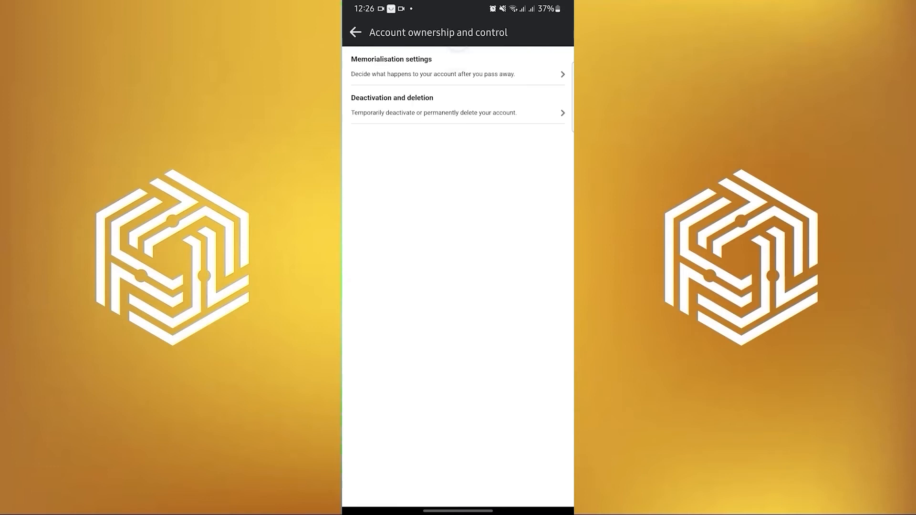
Choose Deactivation and deletion, continue with Deactivate account, and focus the password field
left_click(458, 105)
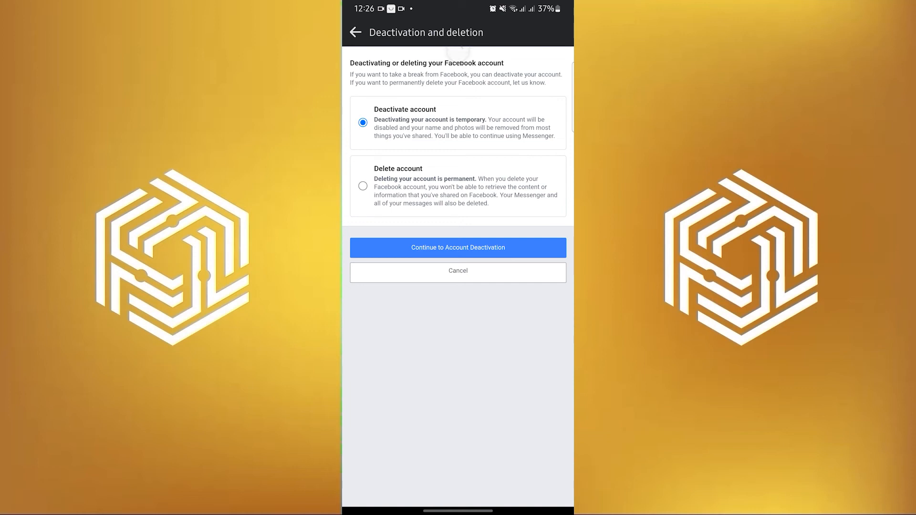
left_click(457, 247)
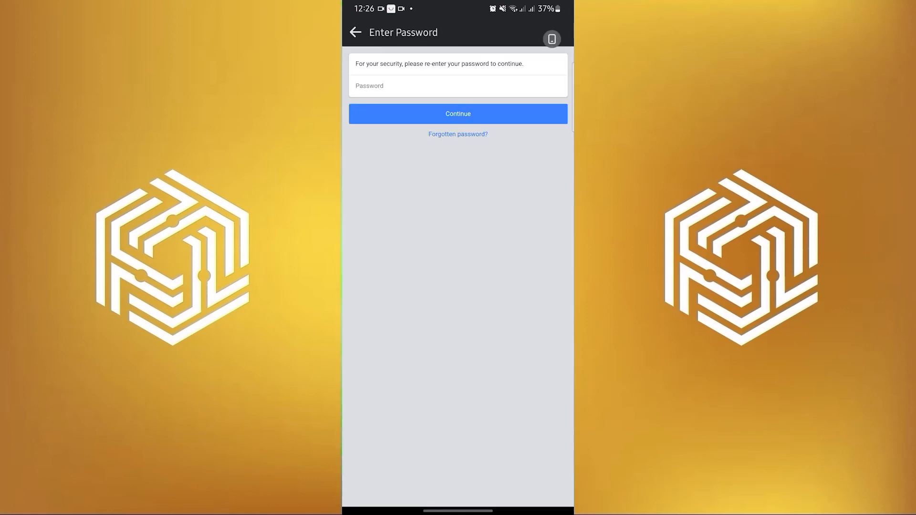
left_click(458, 85)
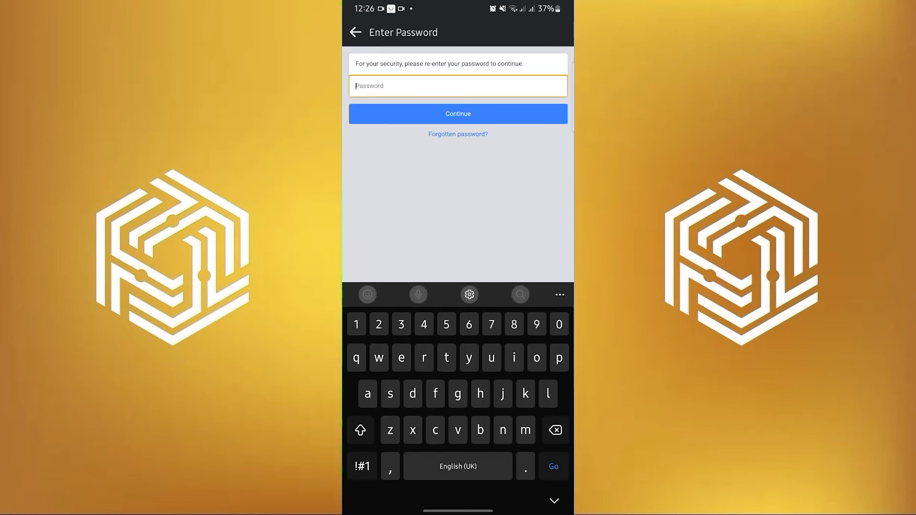